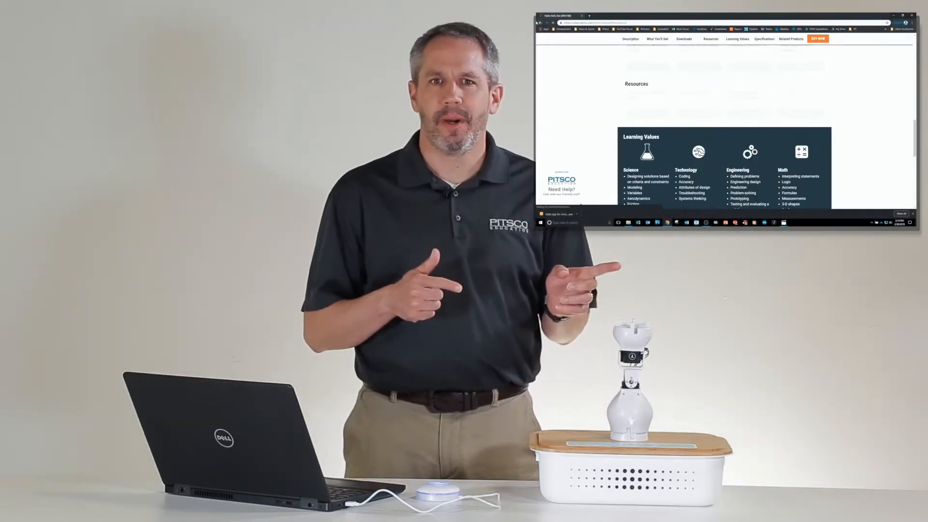
Open the saved 'Getting Started 1' project with its move, wait, move-back program
scroll(up, 3)
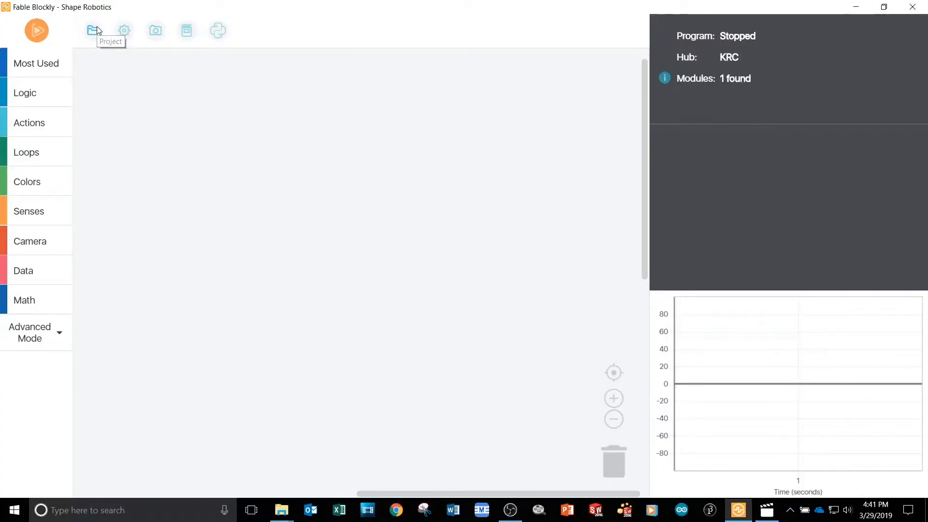
click(92, 31)
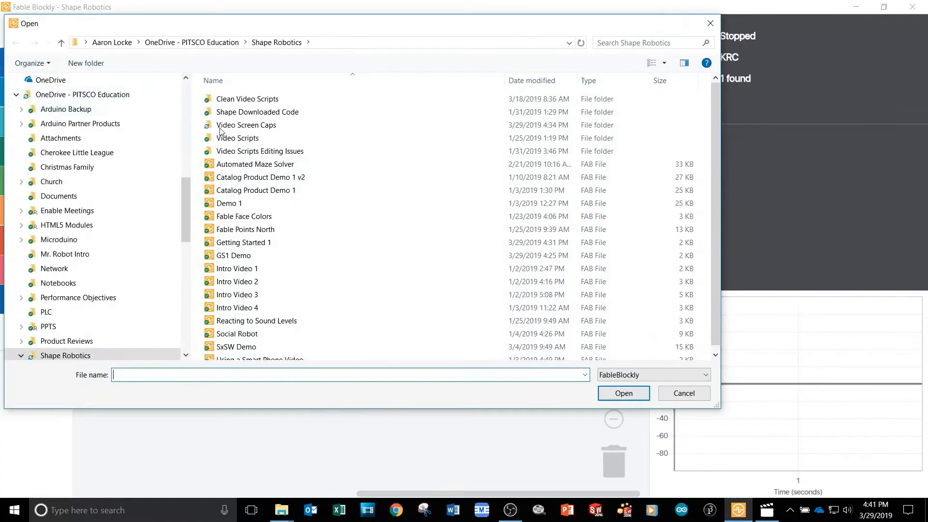
click(243, 242)
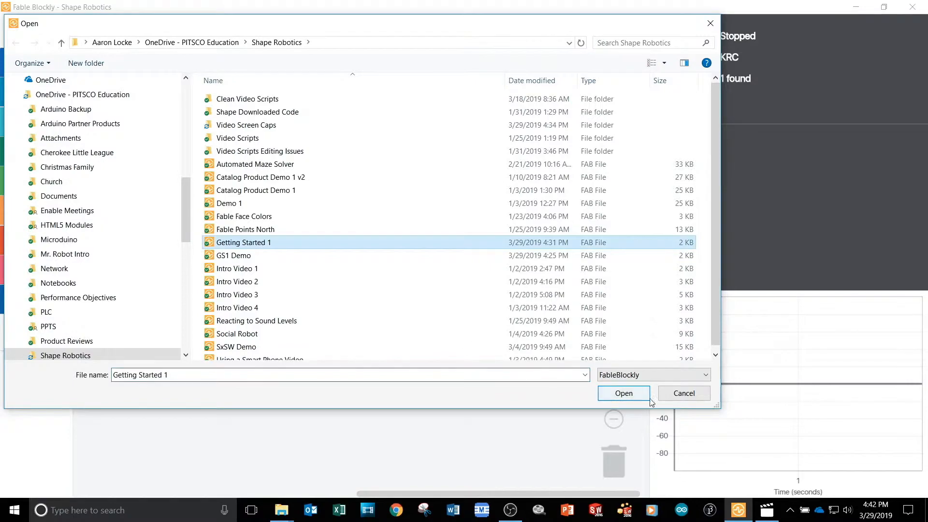
click(623, 393)
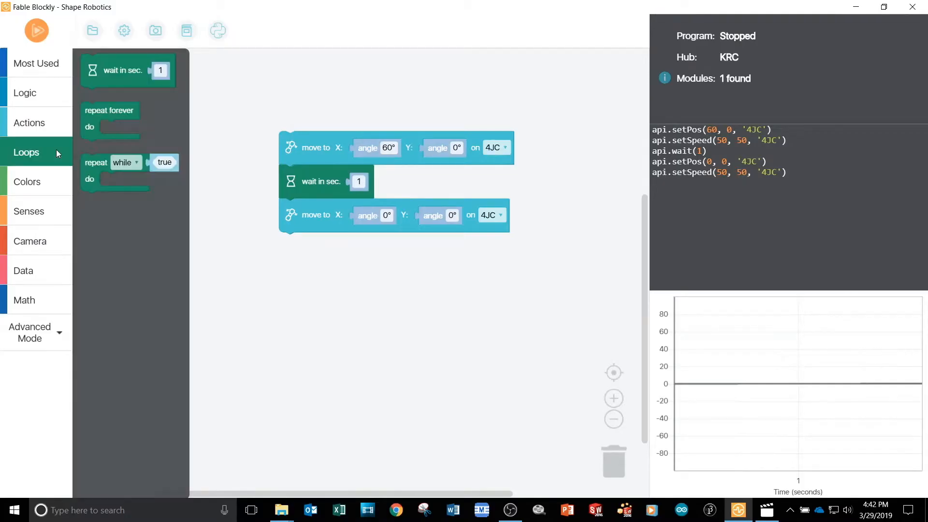
mouse_move(67, 160)
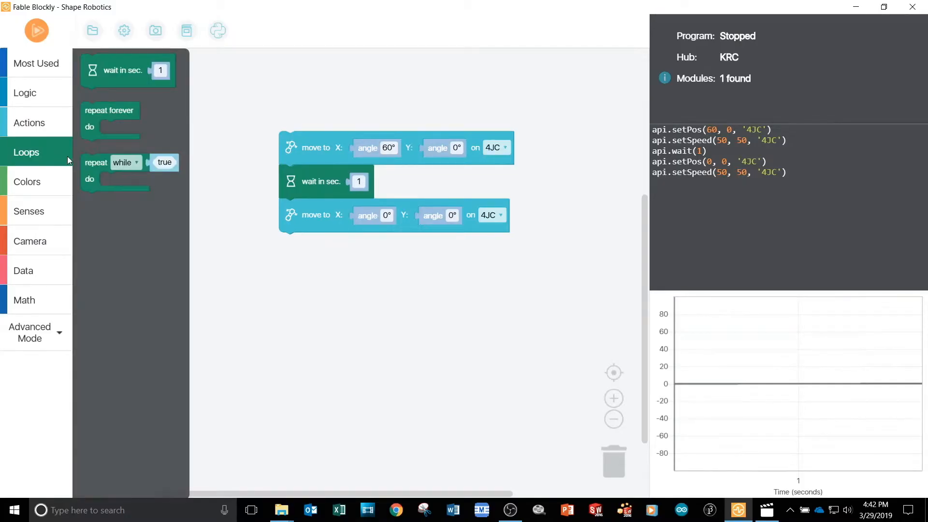
mouse_move(106, 162)
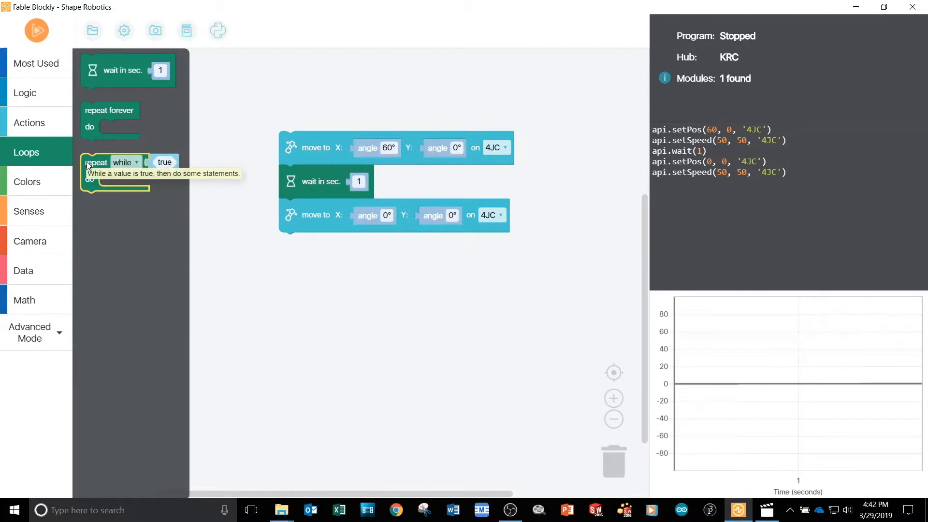
Drag a 'repeat while true' loop around the move, wait 1 and move-back blocks
drag(110, 161, 252, 114)
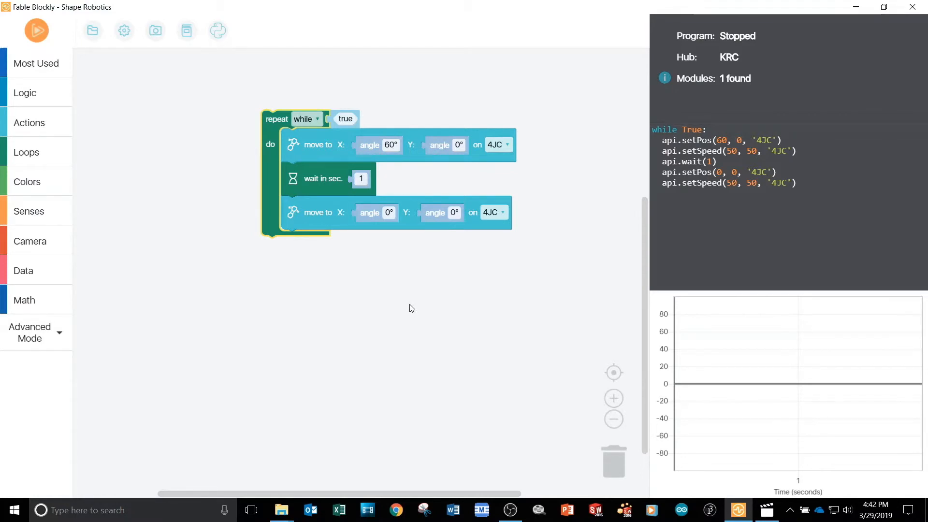
mouse_move(343, 179)
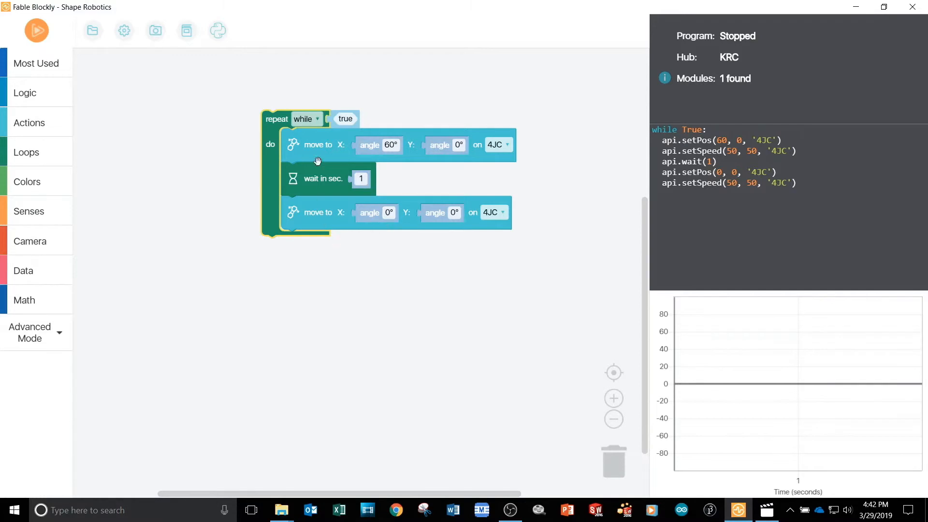
mouse_move(368, 164)
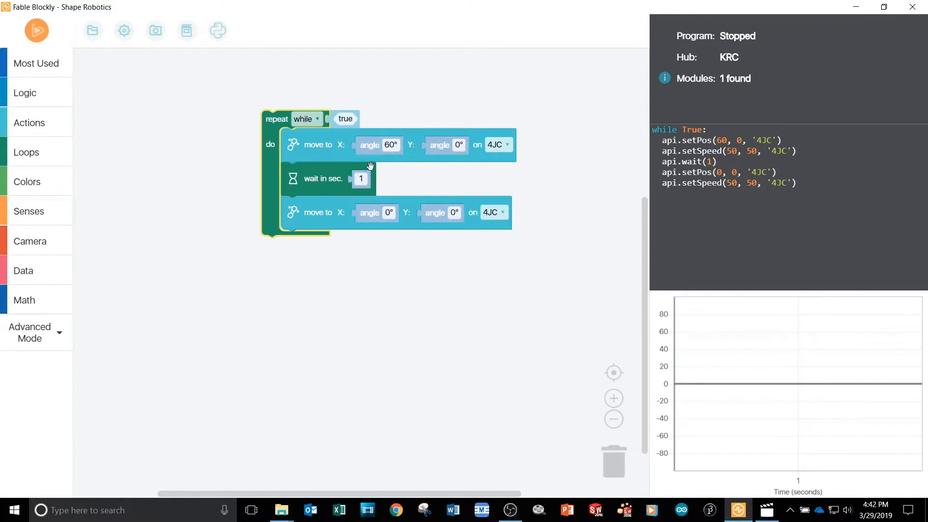
mouse_move(322, 147)
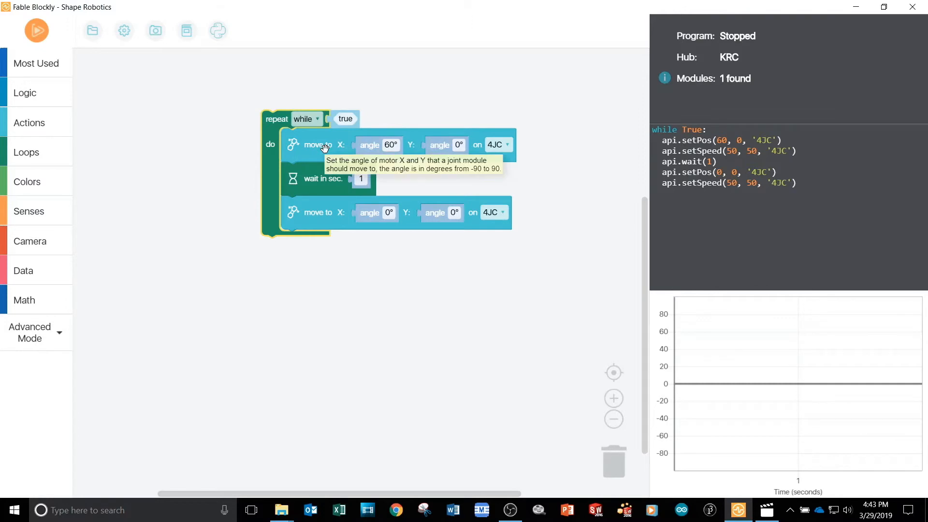
mouse_move(323, 178)
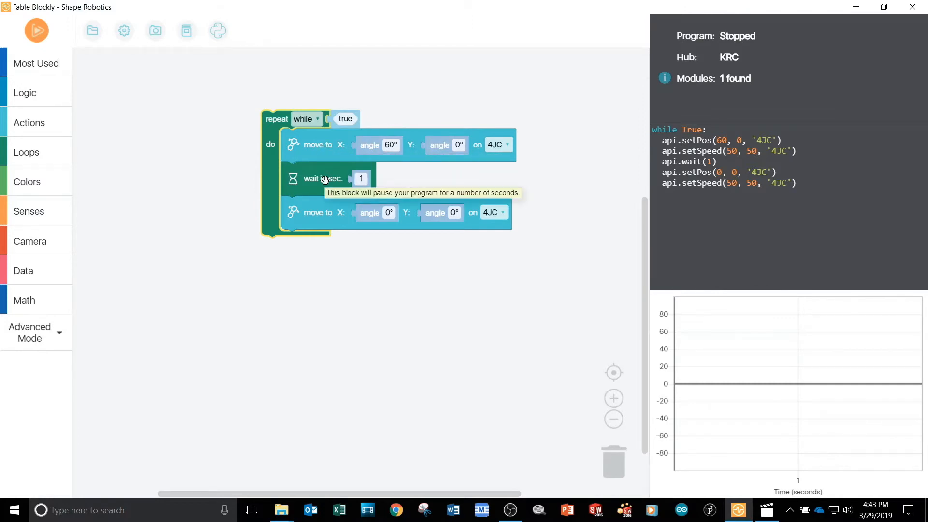
Duplicate the wait block to make a new wait for the loop's end
right_click(322, 178)
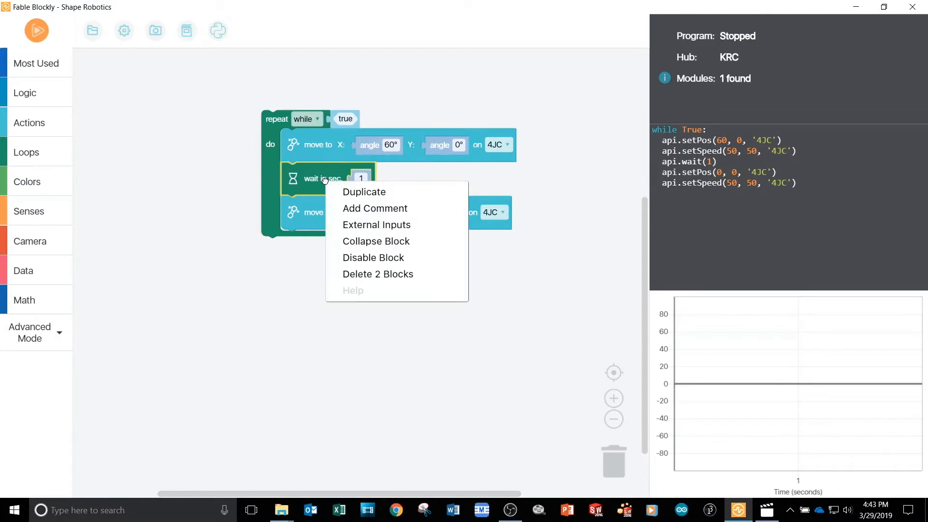
mouse_move(363, 192)
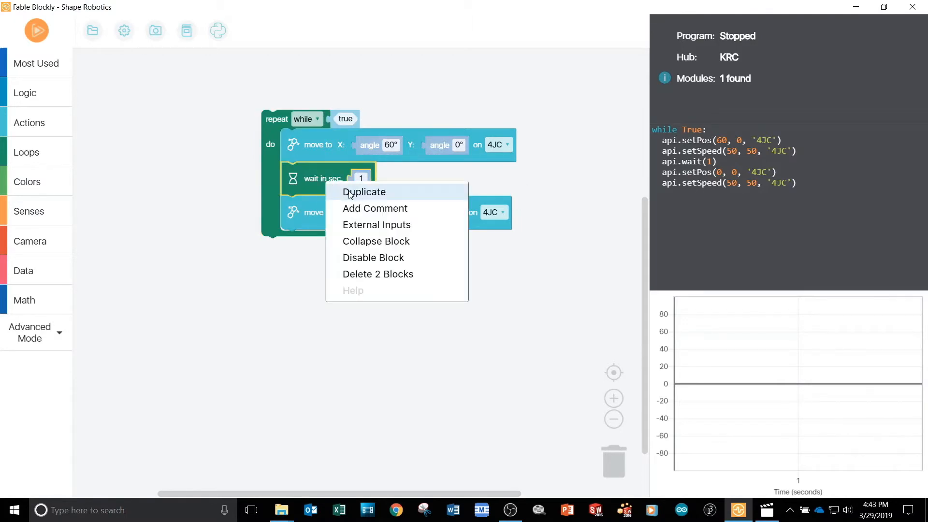
click(364, 192)
text(3)
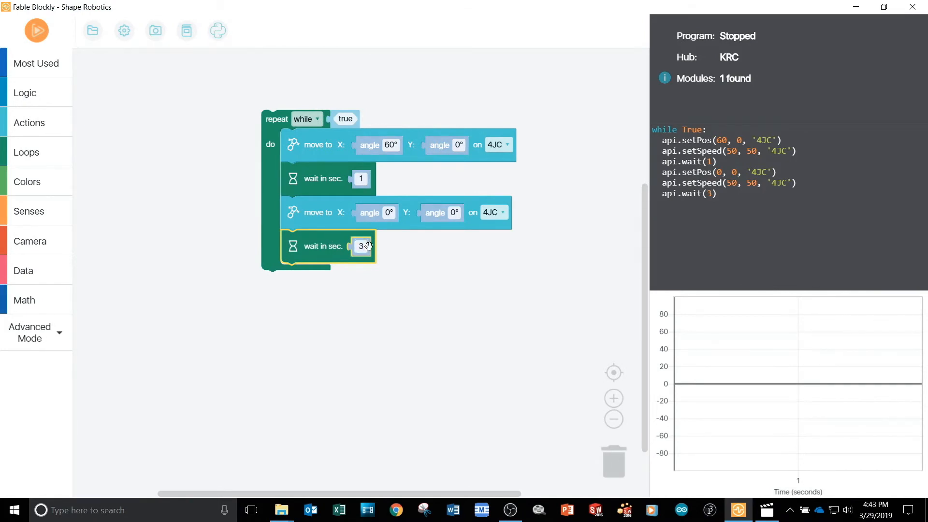
mouse_move(36, 30)
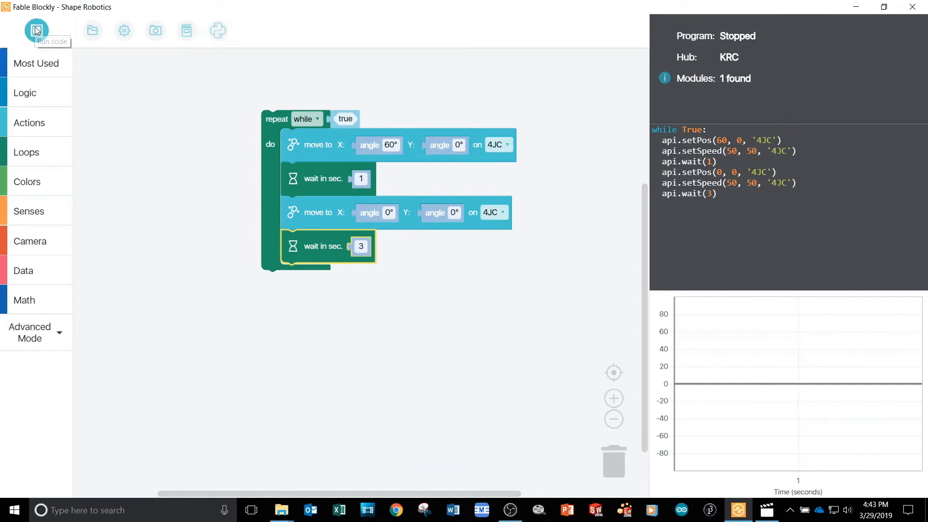